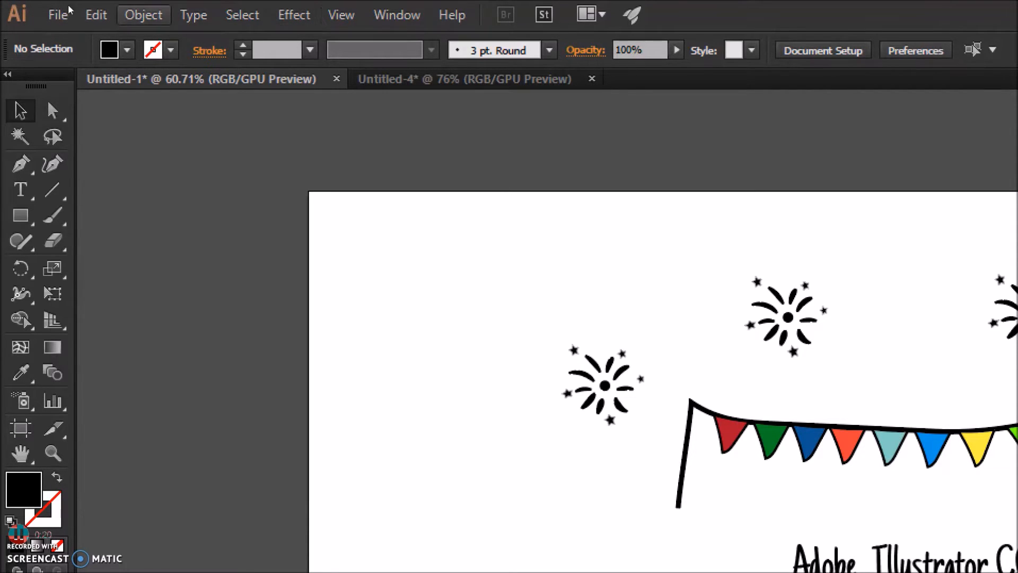
# Step: Apply a 3D Extrude & Bevel effect with Off-Axis Front to make the rectangle a green cube
pyautogui.click(143, 15)
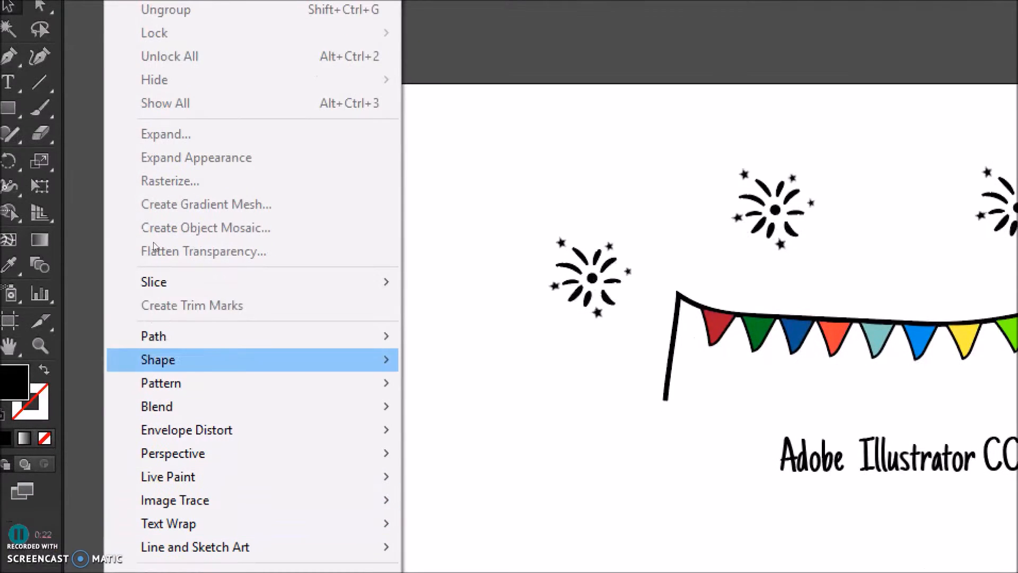
pyautogui.moveTo(153, 335)
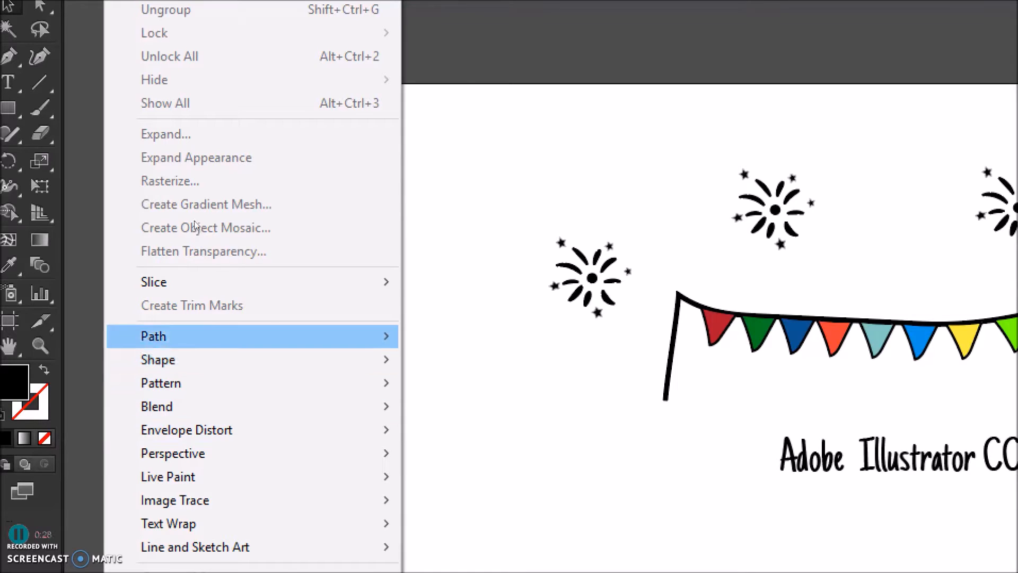
pyautogui.click(95, 15)
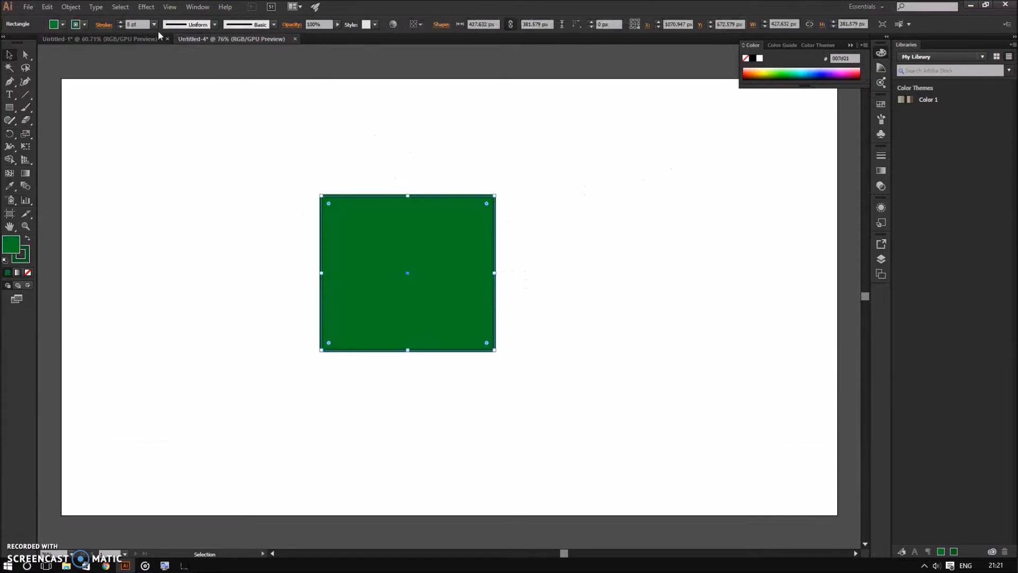
pyautogui.click(145, 6)
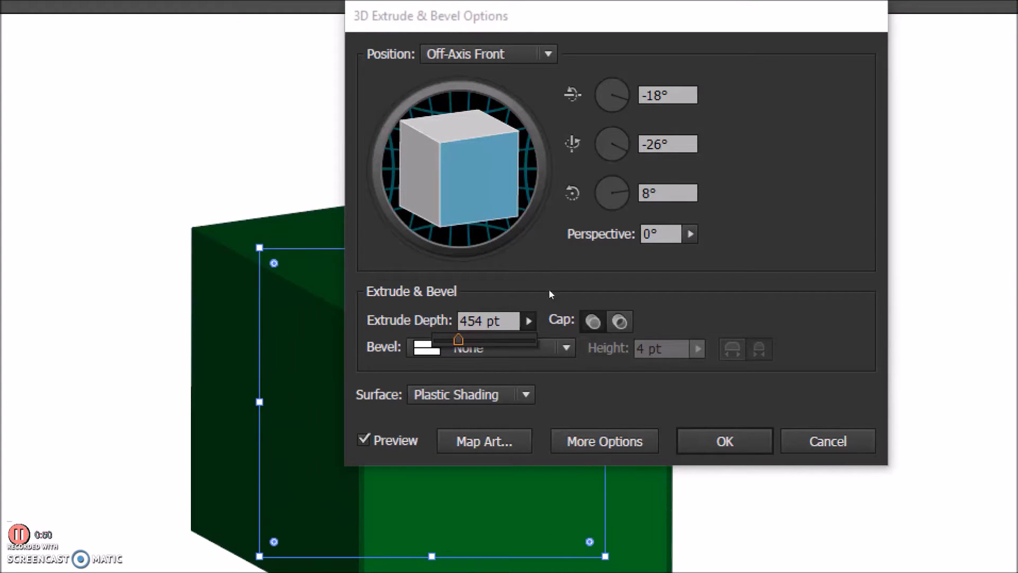
pyautogui.click(723, 441)
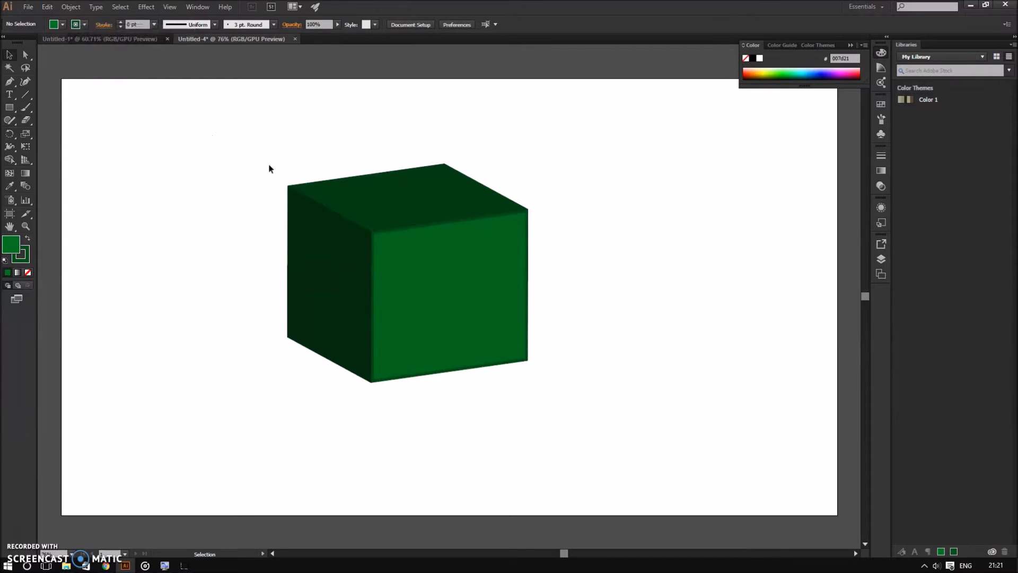
# Step: Switch to the Untitled-1 document showing the festive bunting artwork
pyautogui.click(98, 39)
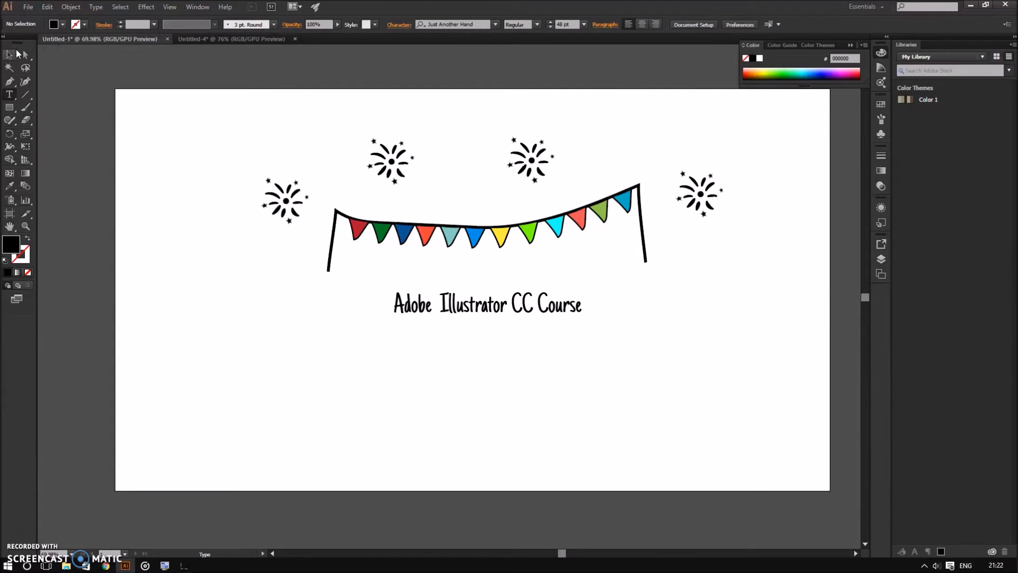
# Step: Select the 'Adobe Illustrator CC Course' title text with the Selection tool
pyautogui.click(487, 303)
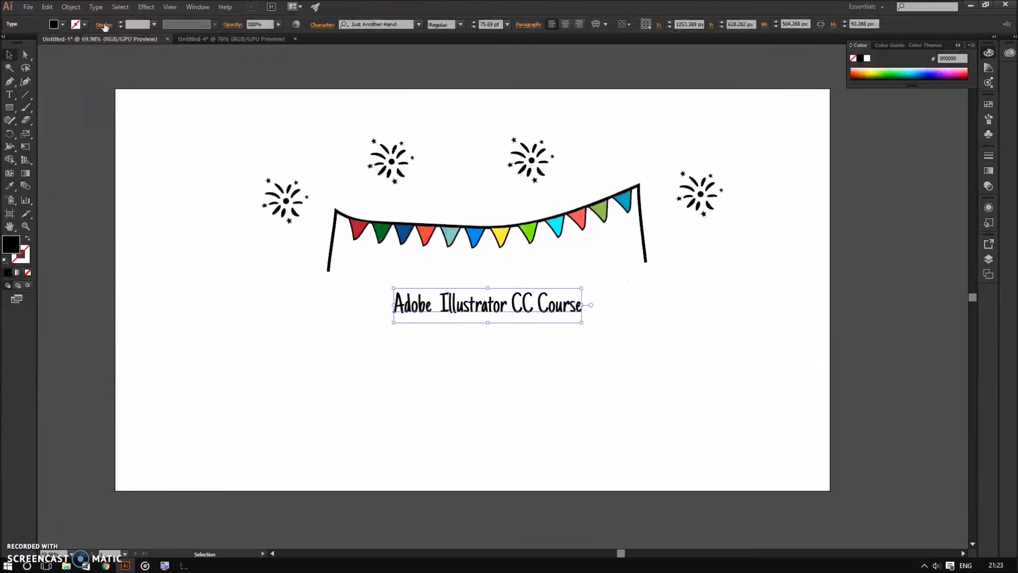
# Step: Create a new document from the Web-Large 1920×1080 px preset
pyautogui.click(28, 7)
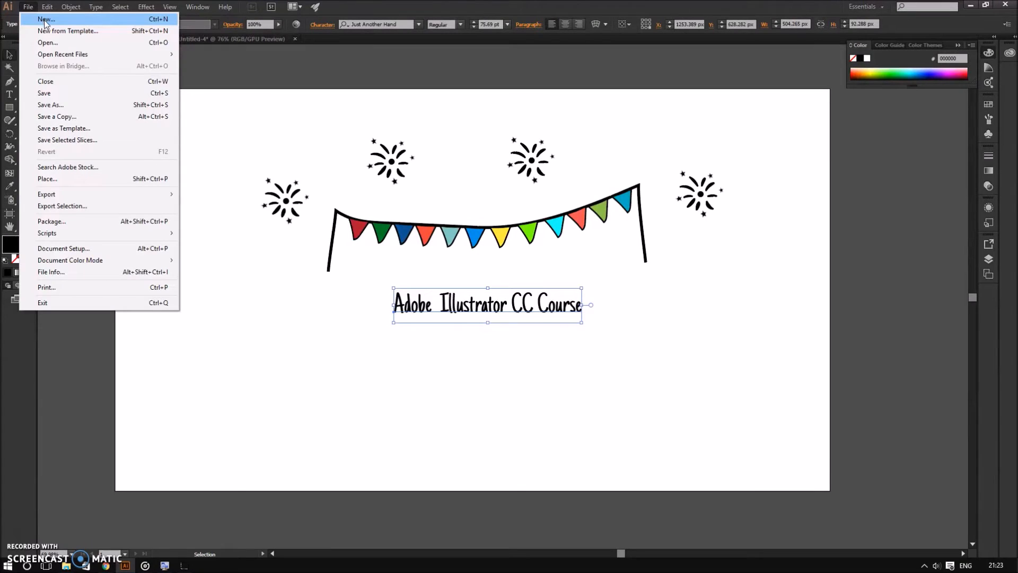
pyautogui.click(45, 19)
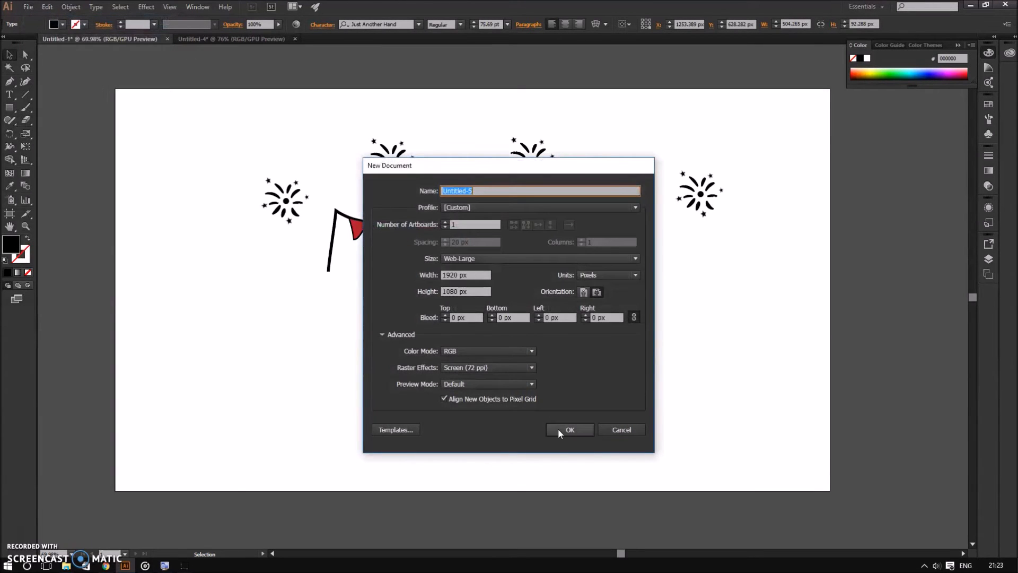
pyautogui.click(569, 429)
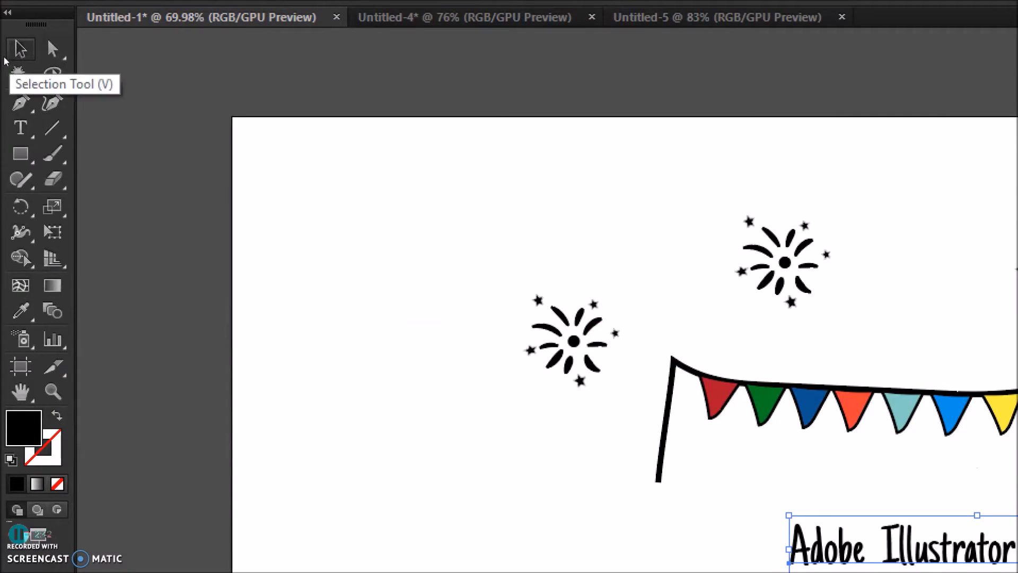
pyautogui.moveTo(20, 61)
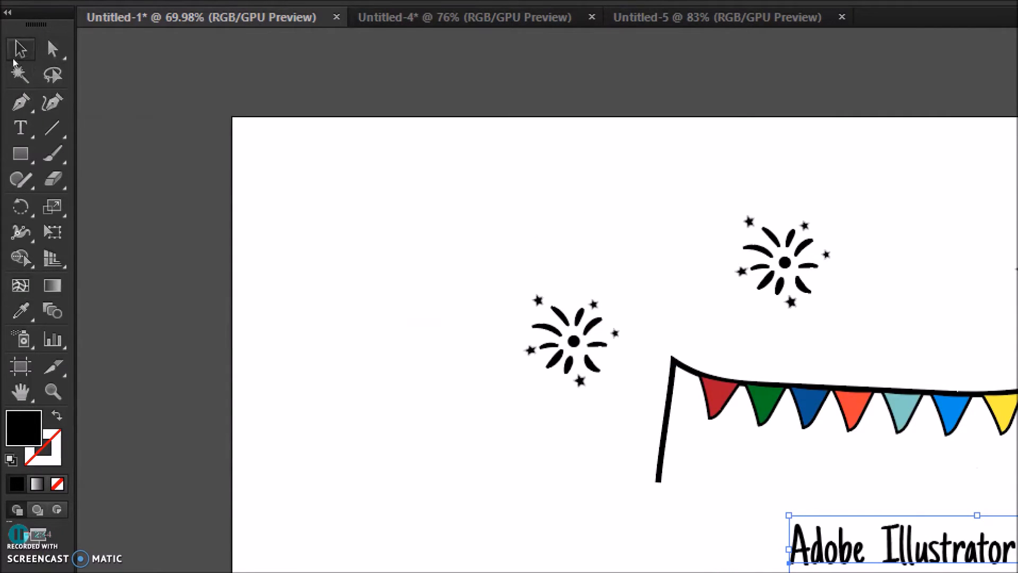
pyautogui.moveTo(53, 102)
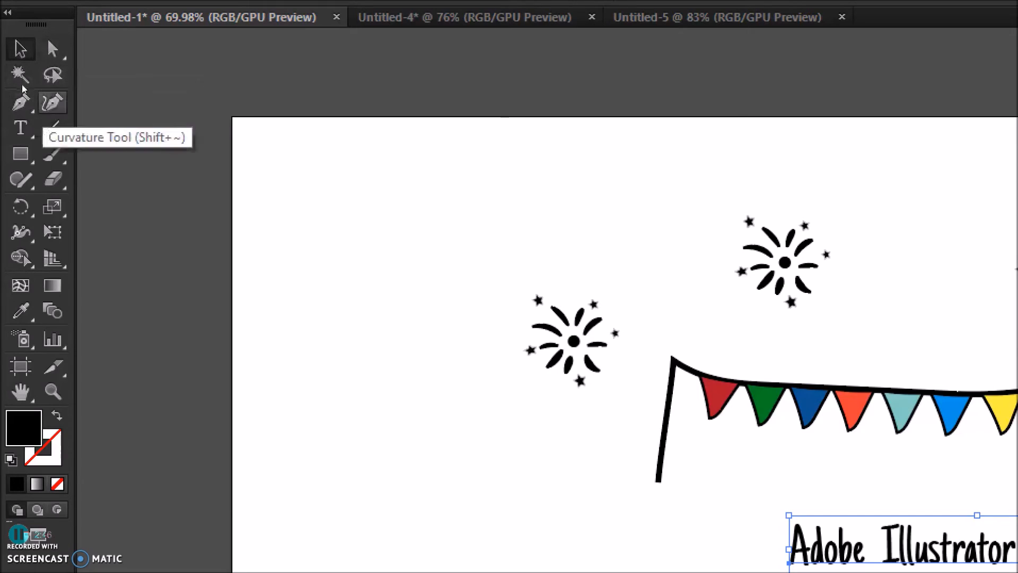
pyautogui.moveTo(32, 116)
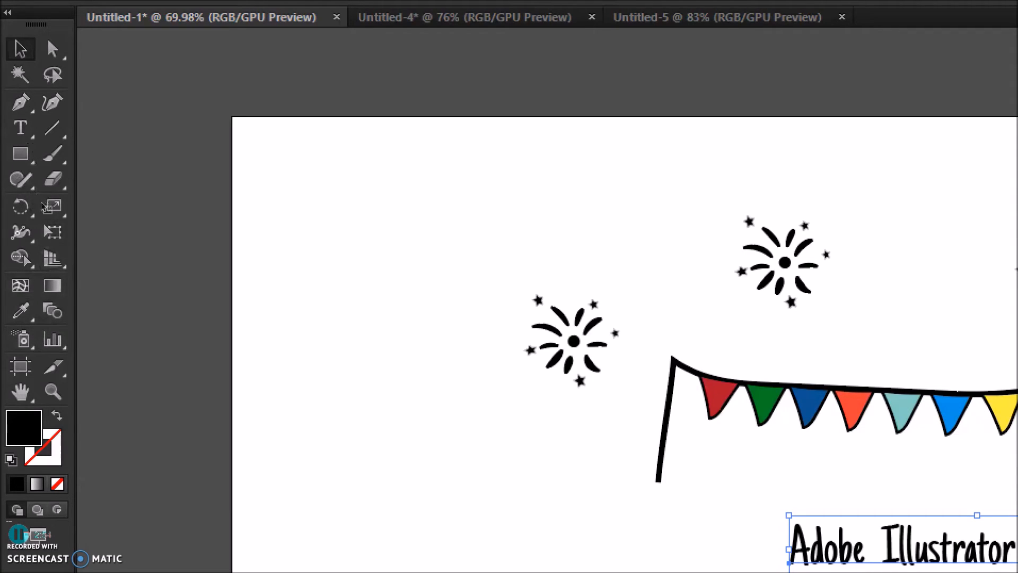
pyautogui.moveTo(21, 339)
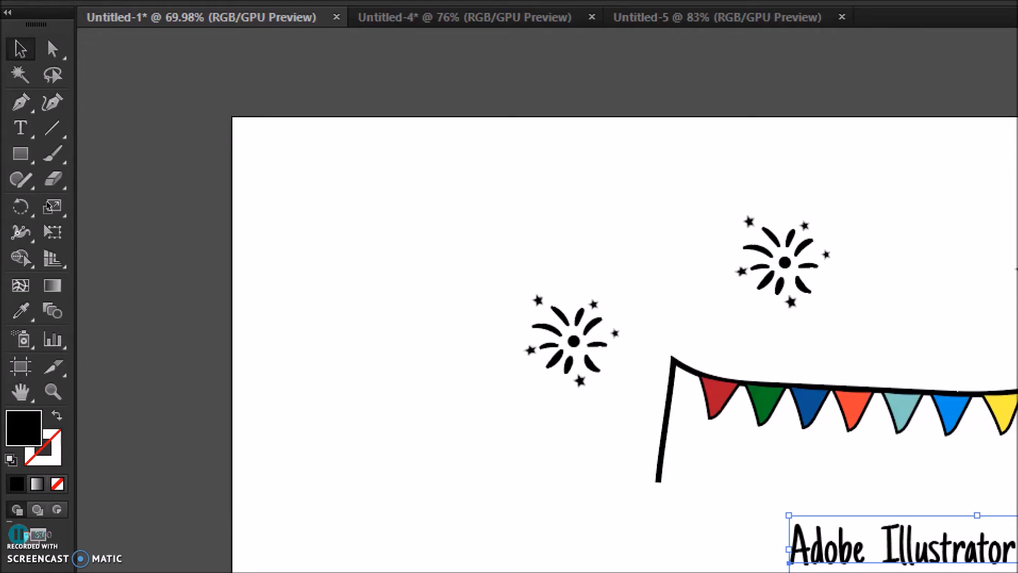
pyautogui.moveTo(53, 367)
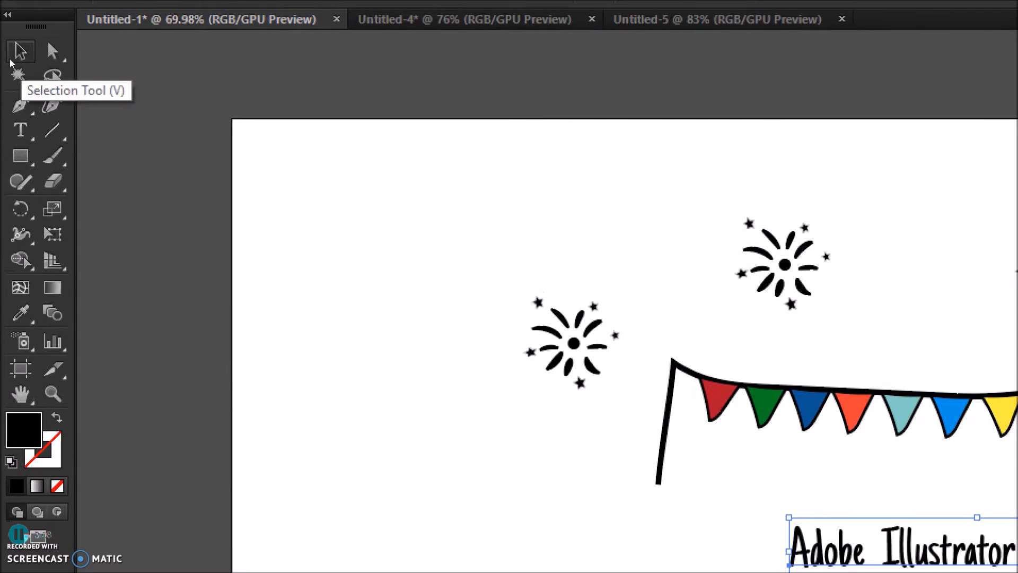
pyautogui.moveTo(19, 76)
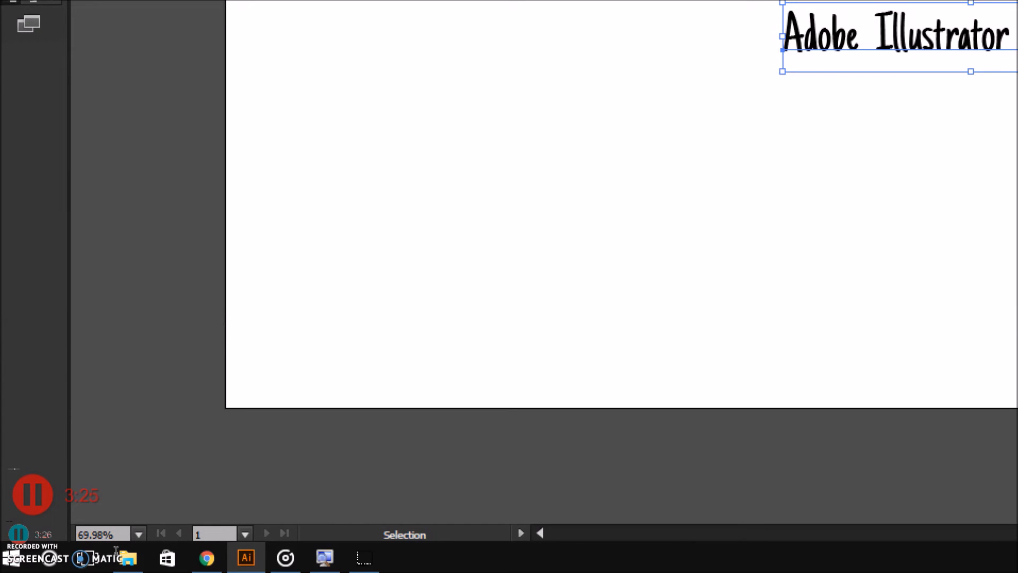
pyautogui.moveTo(101, 549)
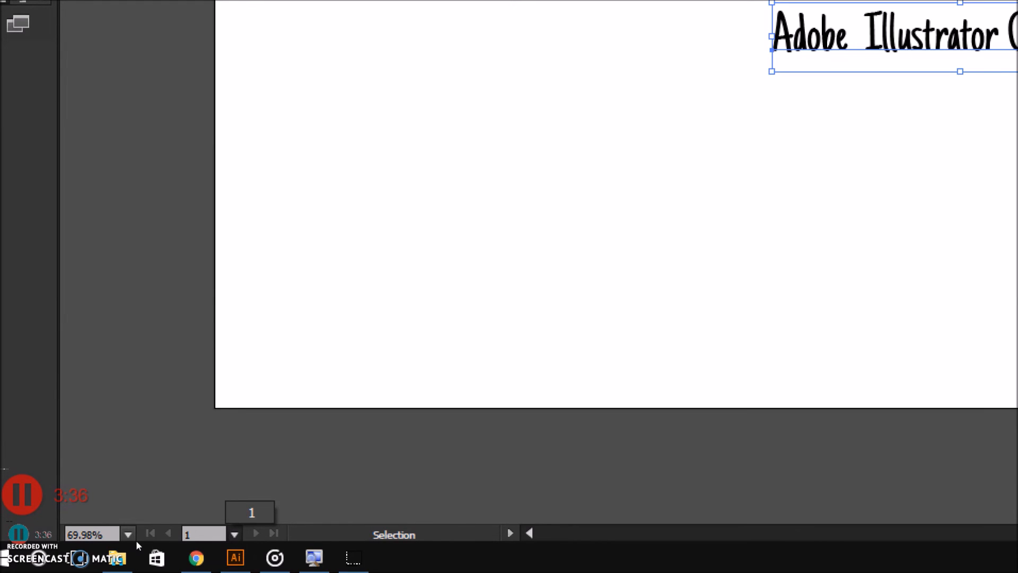
pyautogui.moveTo(46, 456)
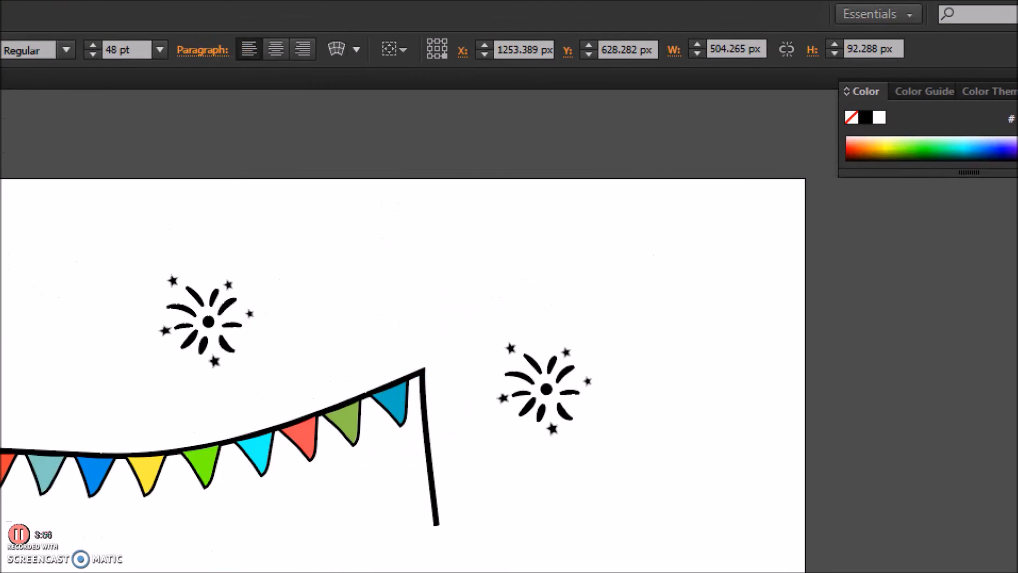
# Step: Reopen the Libraries panel, then switch to the Painting workspace and reset its layout
pyautogui.click(873, 14)
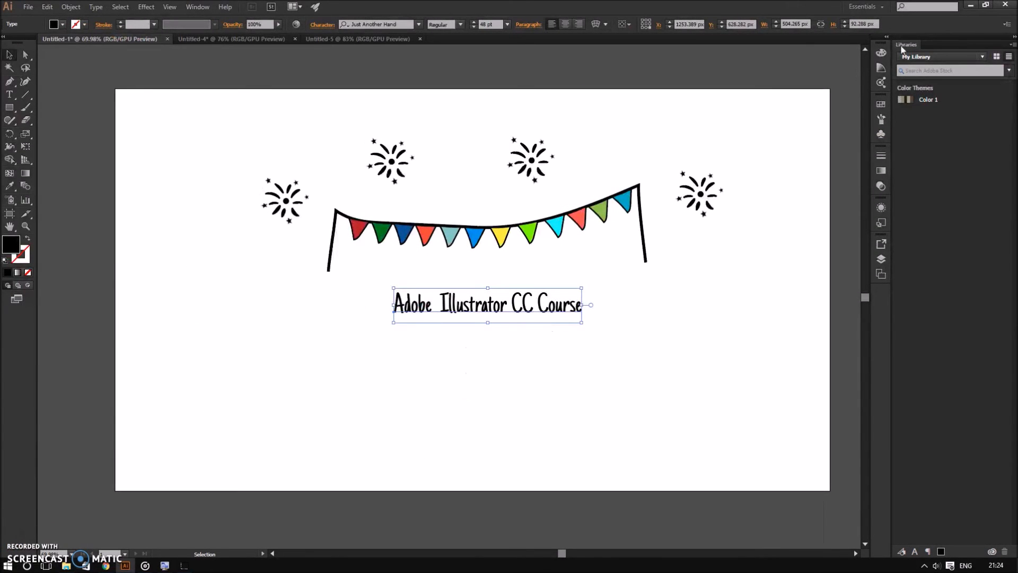
pyautogui.click(864, 6)
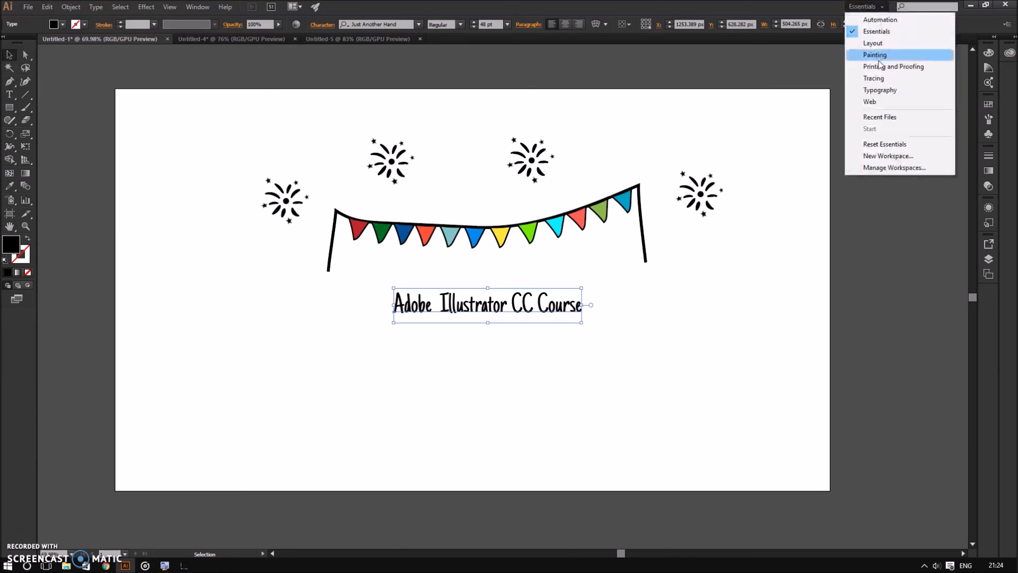
pyautogui.click(874, 54)
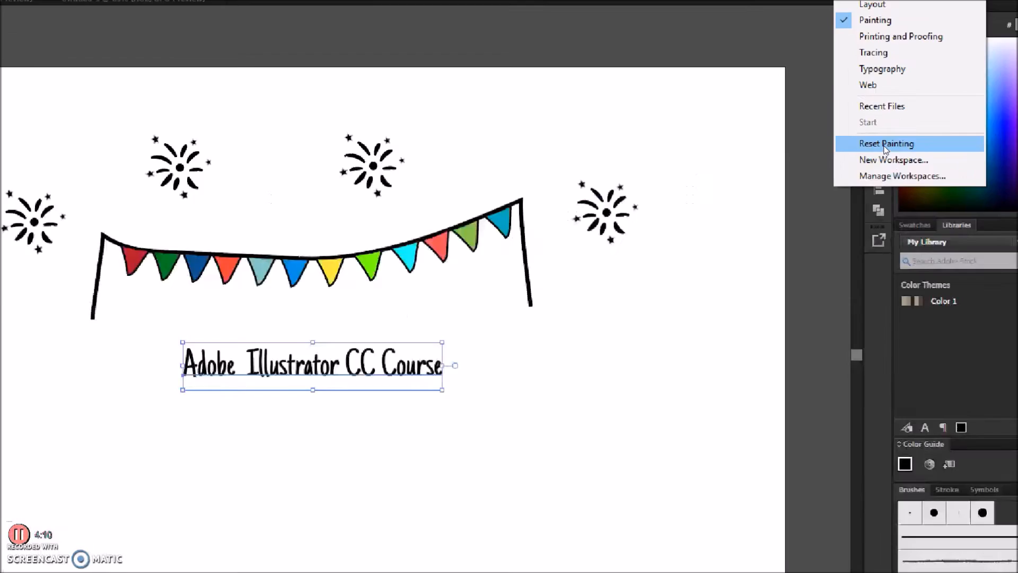
pyautogui.click(886, 143)
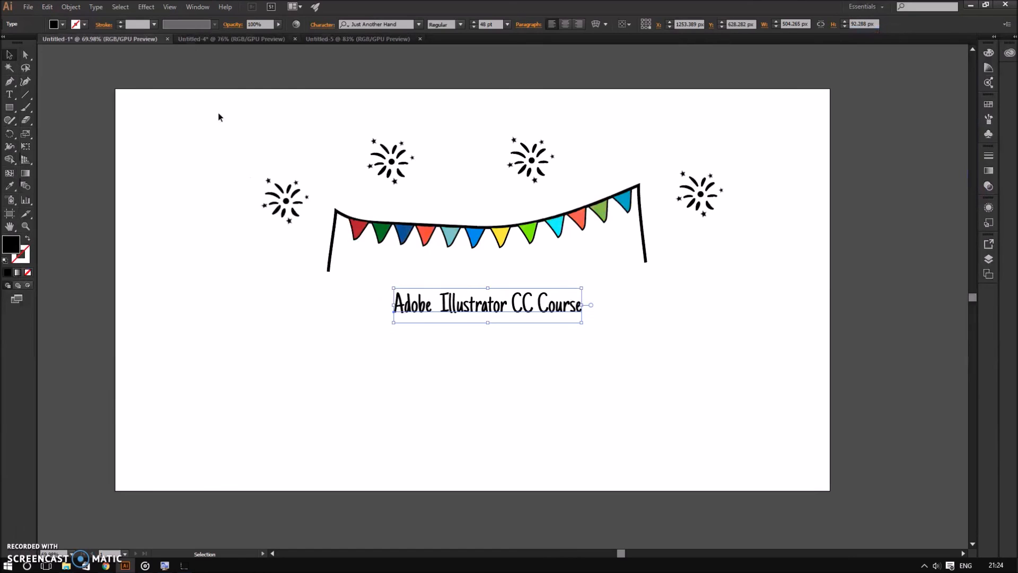
# Step: Deselect the course title by clicking empty space on the artboard
pyautogui.click(220, 141)
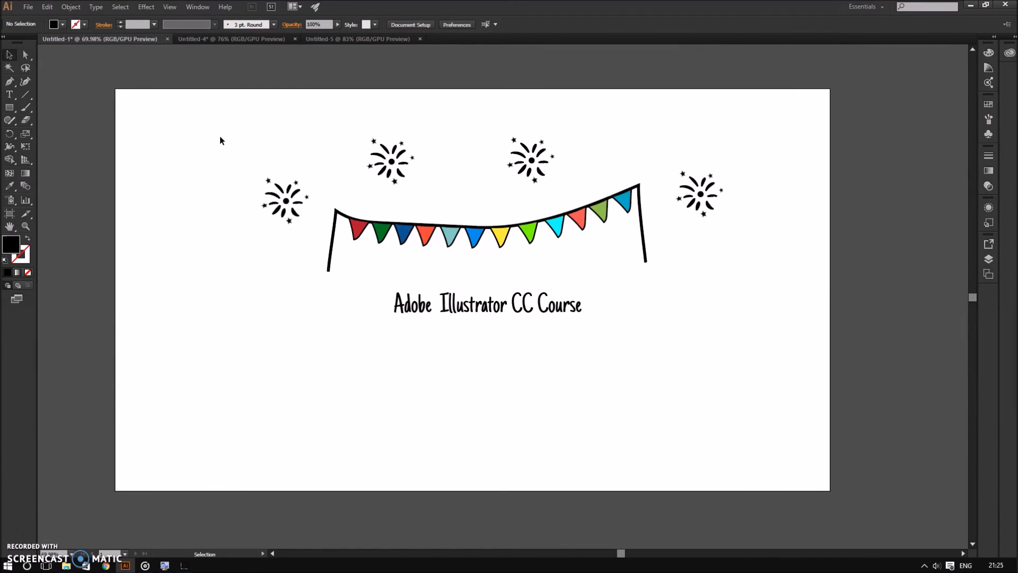
pyautogui.moveTo(439, 286)
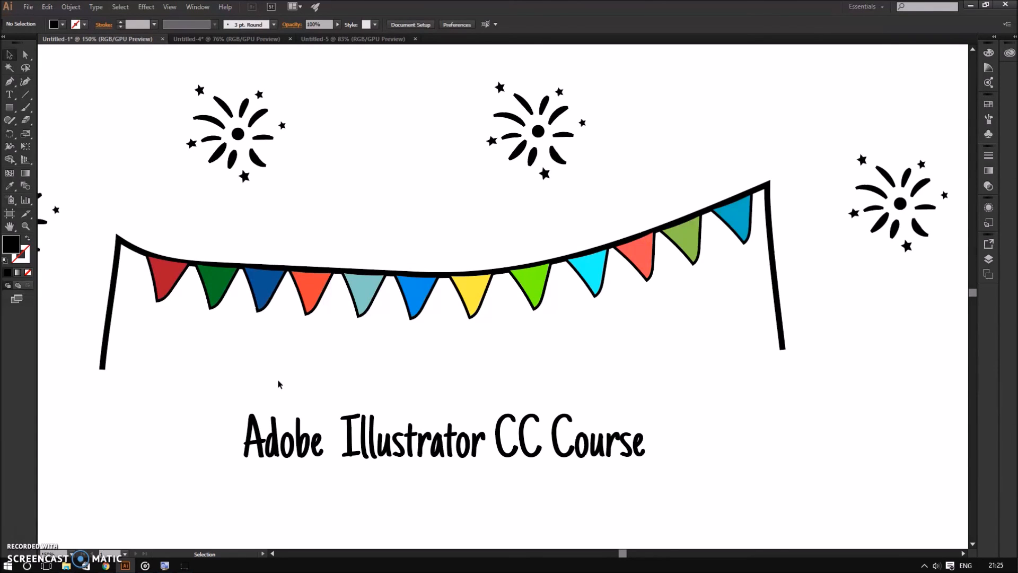
pyautogui.moveTo(220, 386)
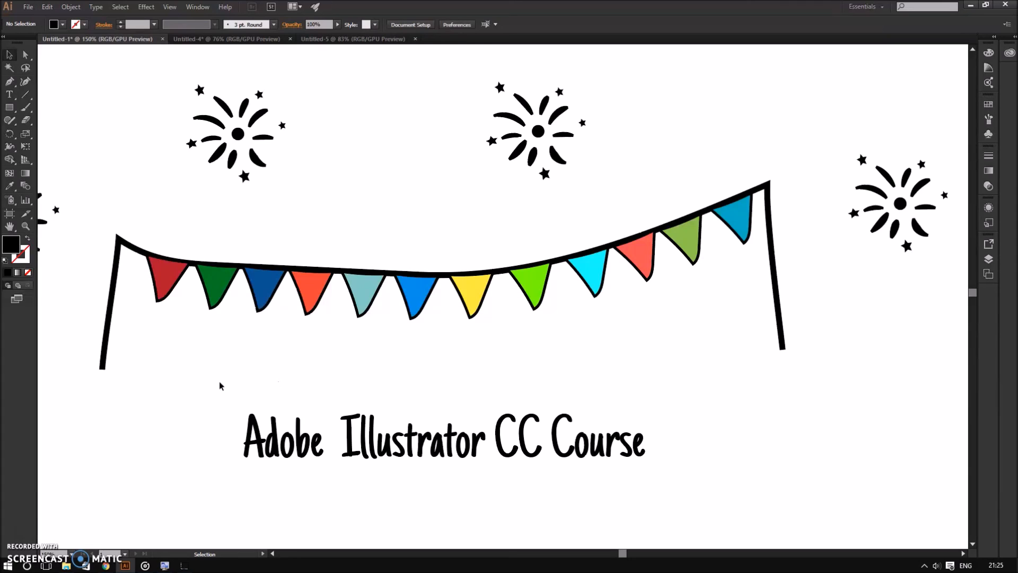
pyautogui.moveTo(15, 535)
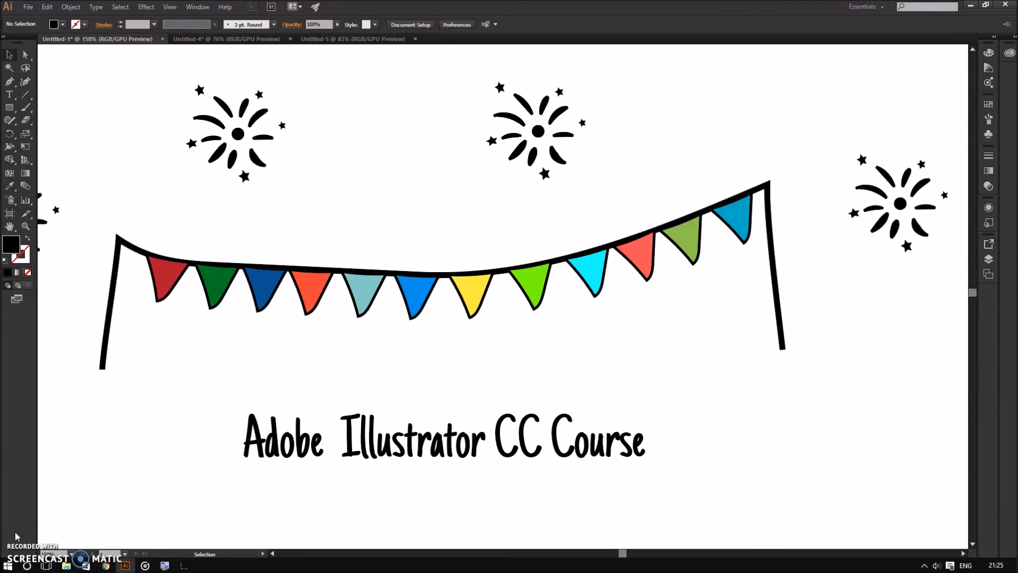